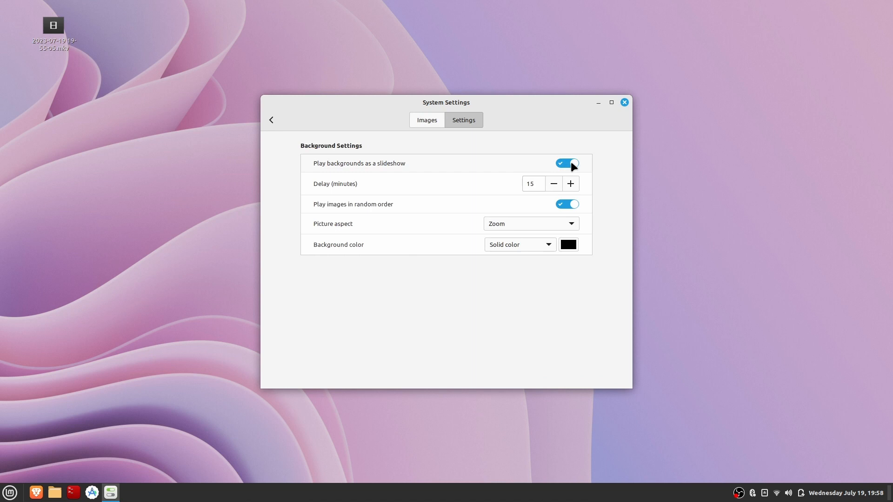
Try the Digital Stream, Singapore, New Zealand and Santorini wallpapers as the desktop background
left_click(426, 119)
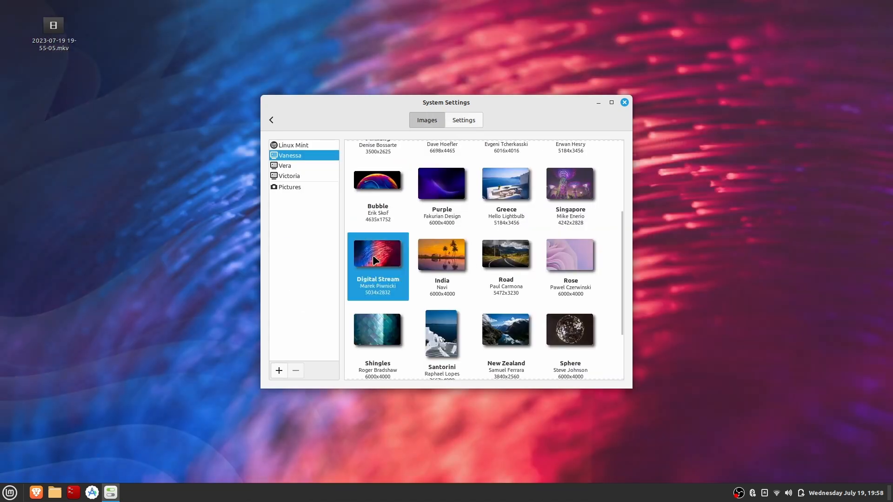
left_click(569, 183)
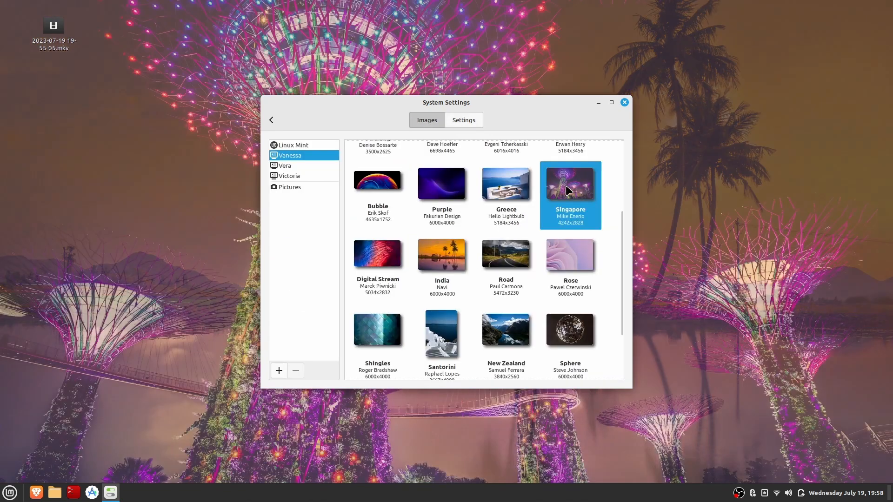
left_click(505, 324)
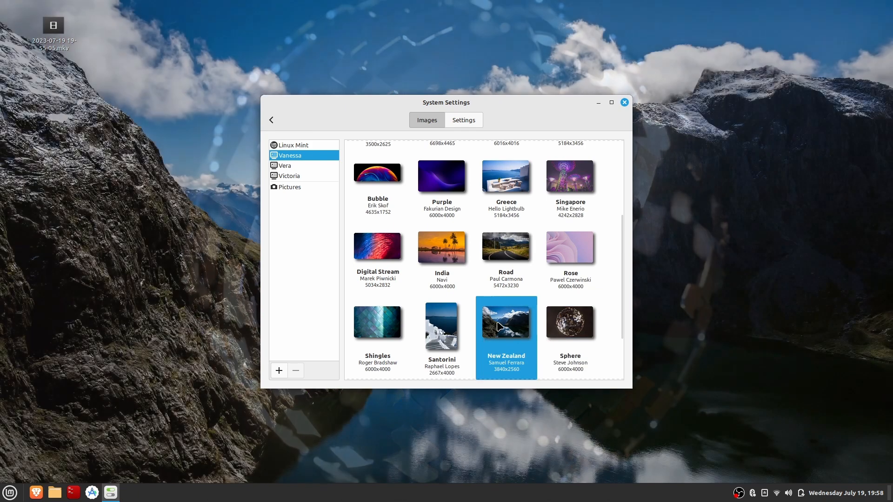
double_click(441, 324)
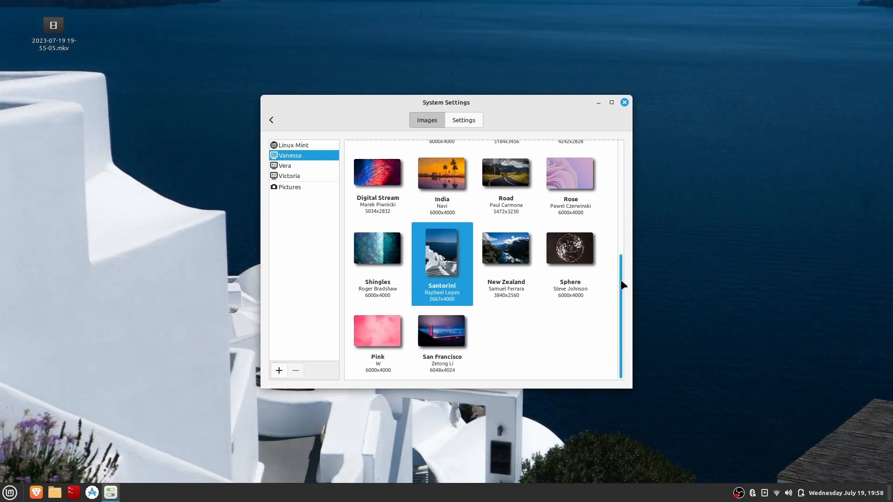
Browse the Vera and Victoria collections, set Germany, and view slideshow settings with slideshow off
left_click(285, 165)
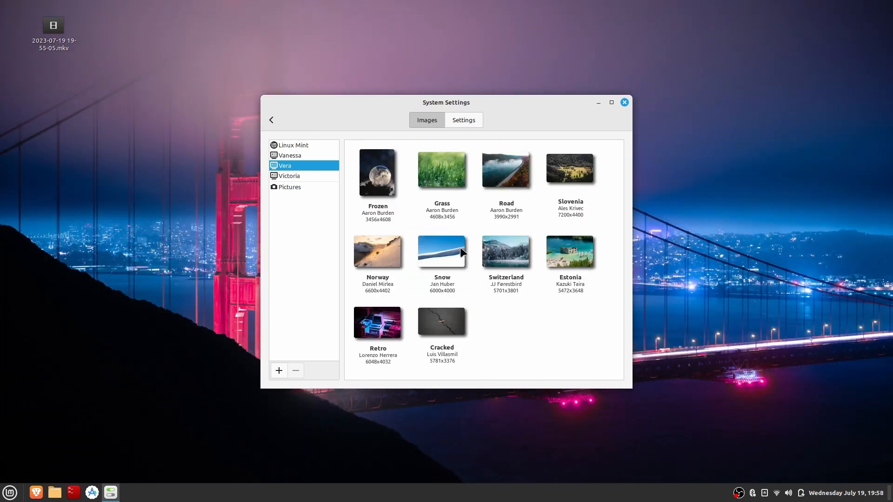
scroll("down", 3)
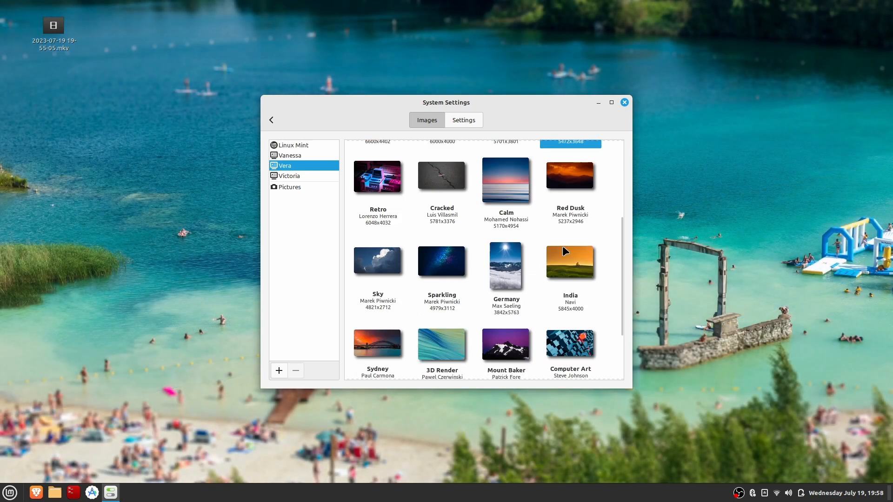
left_click(505, 266)
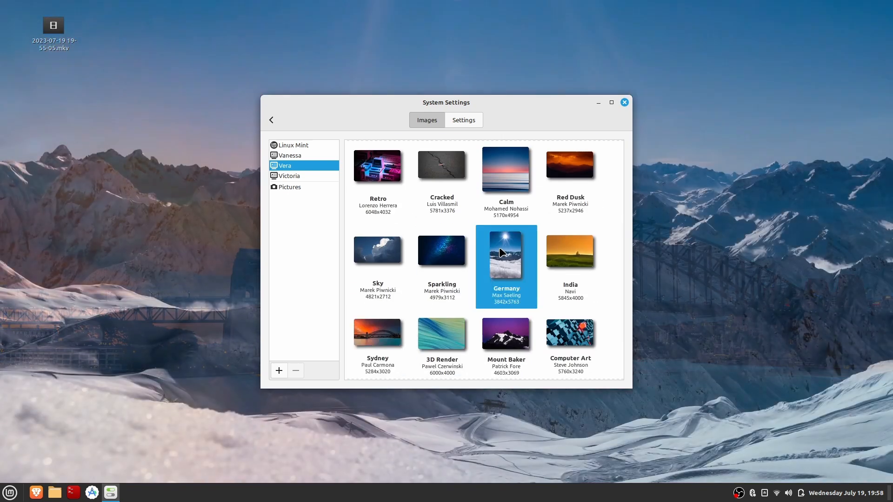
left_click(288, 176)
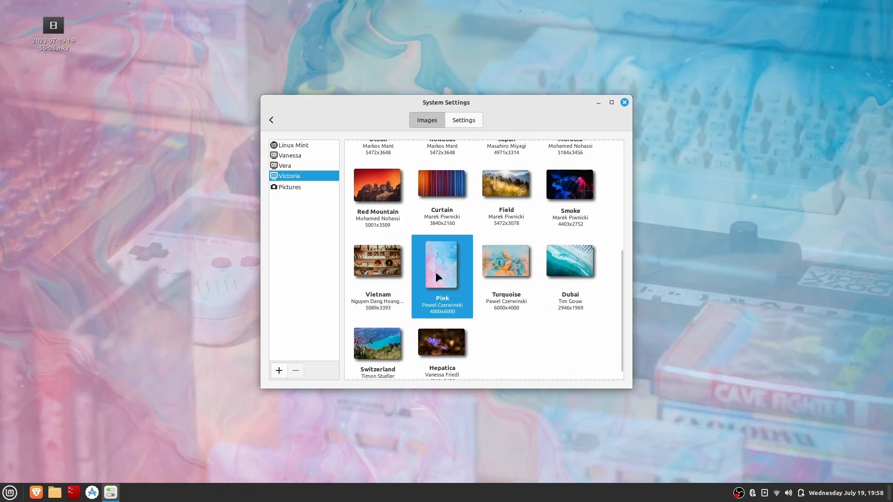
left_click(463, 120)
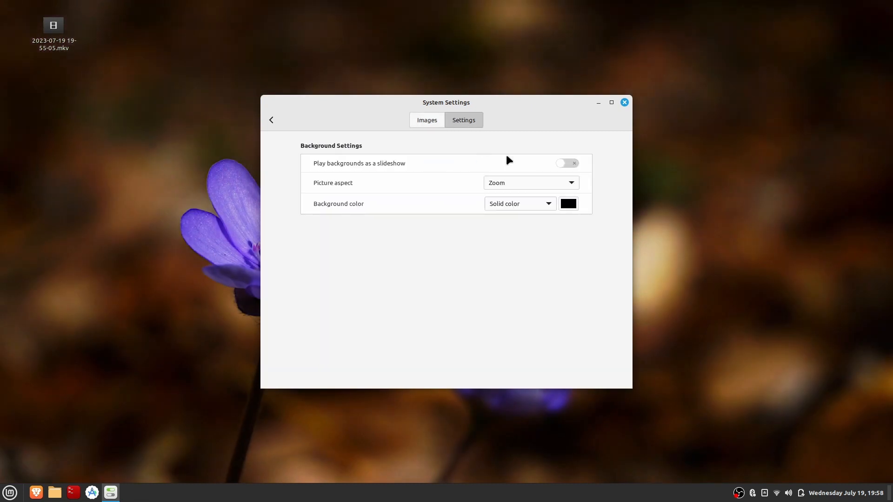
left_click(426, 120)
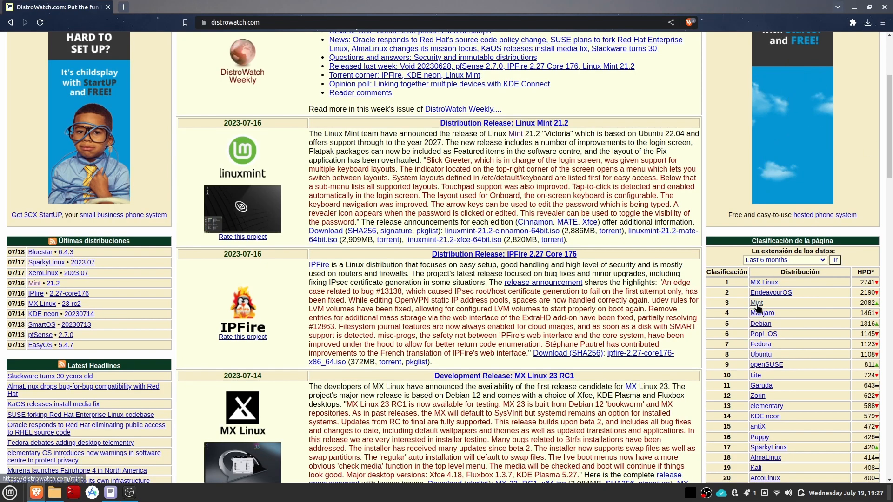
Open the Mint entry from DistroWatch's ranking table, then follow its official homepage link
left_click(756, 303)
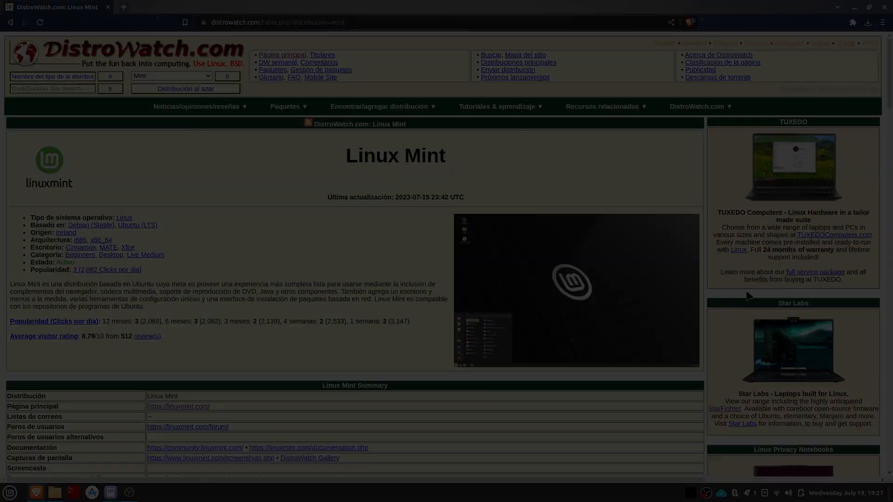
left_click(9, 492)
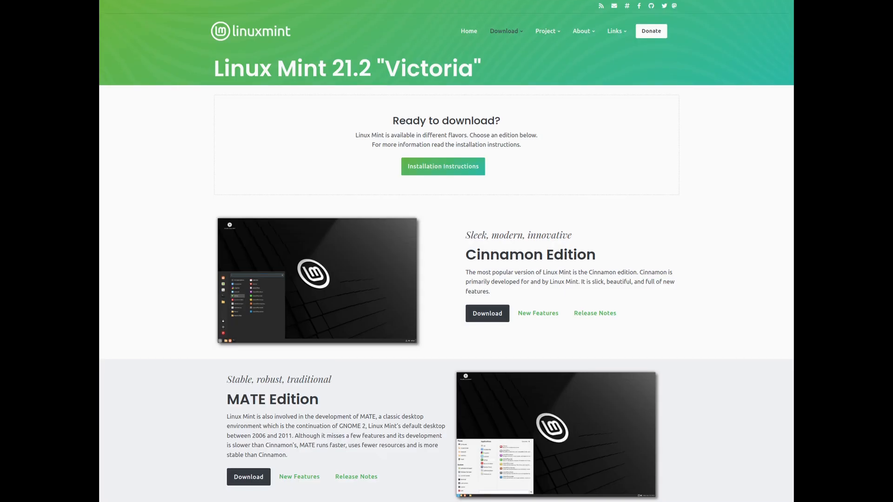
scroll("down", 3)
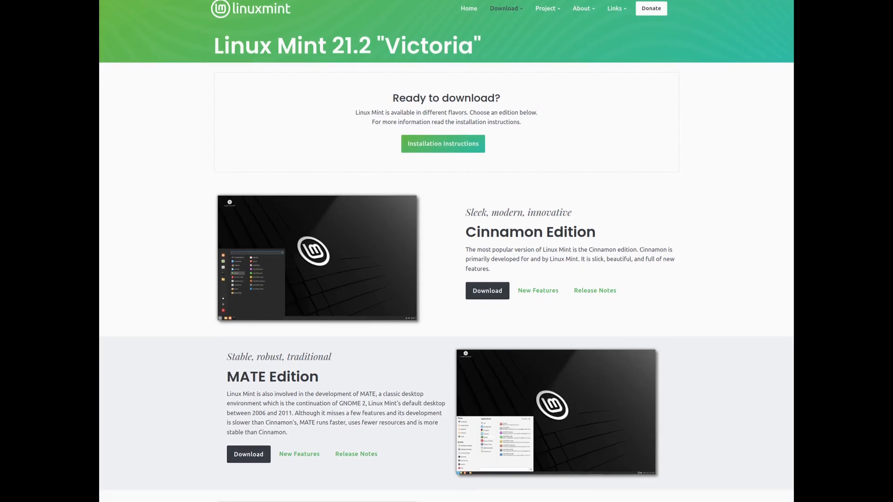
scroll("down", 3)
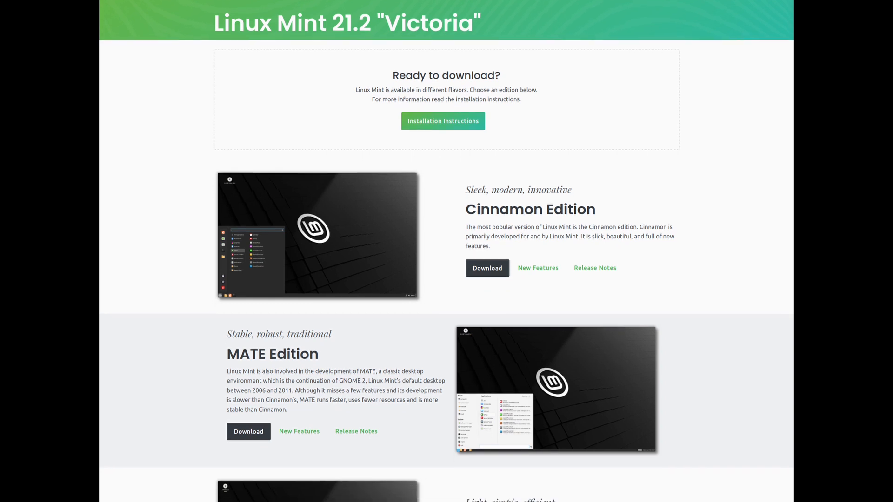
scroll("down", 3)
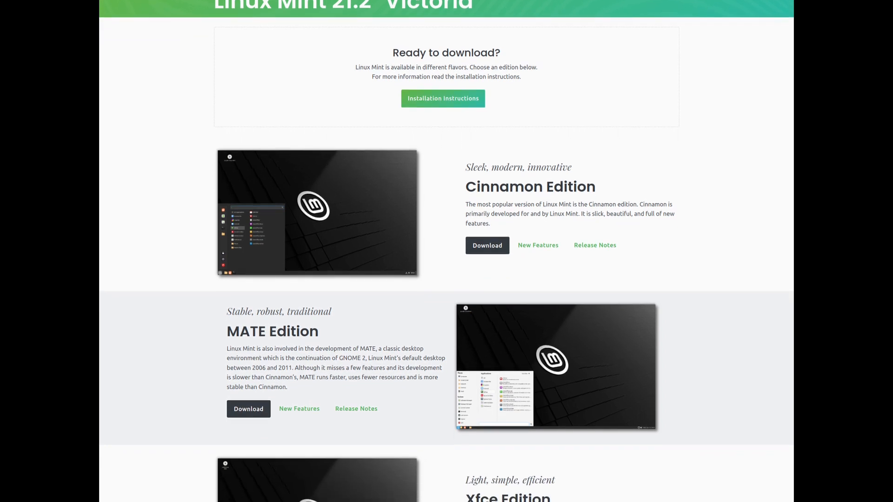
scroll("down", 3)
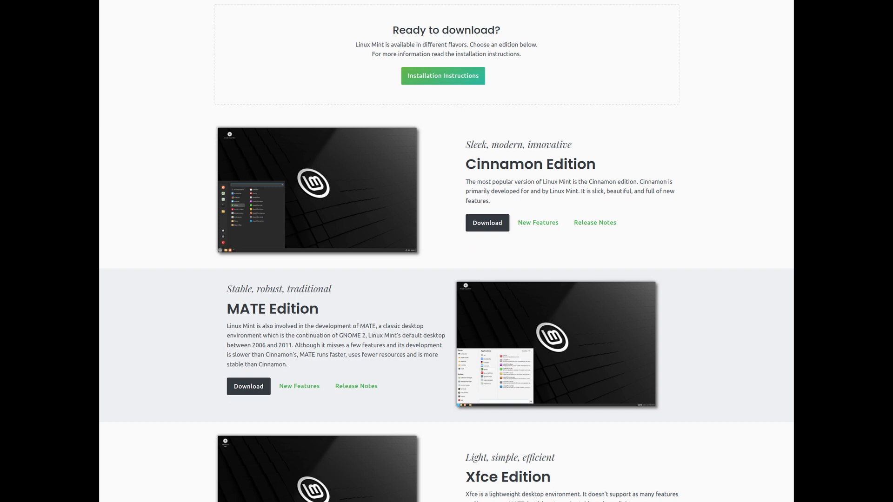
scroll("down", 3)
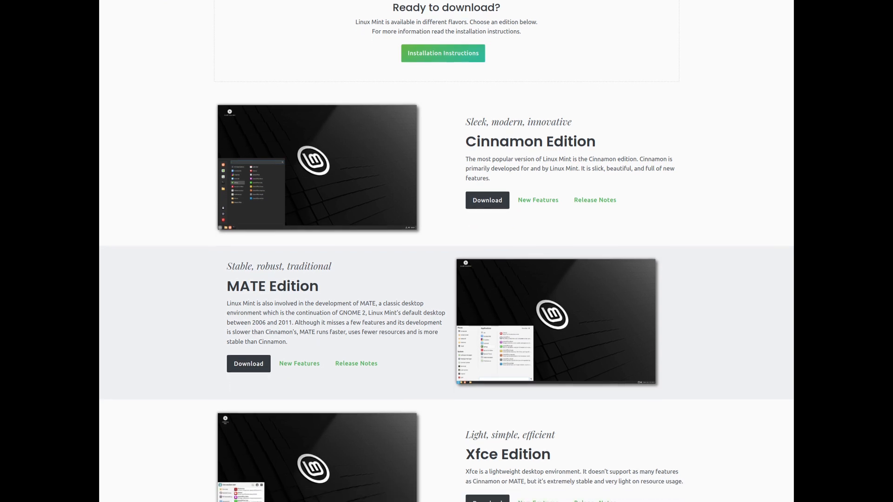
scroll("down", 3)
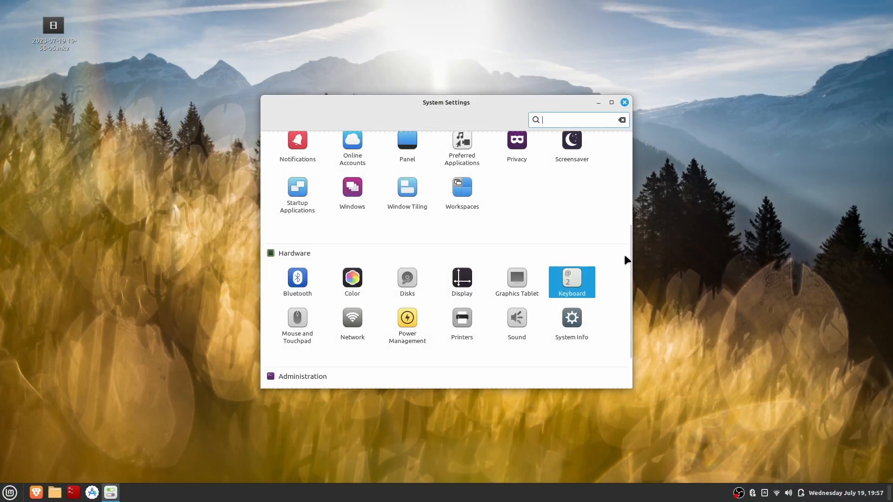
scroll("down", 3)
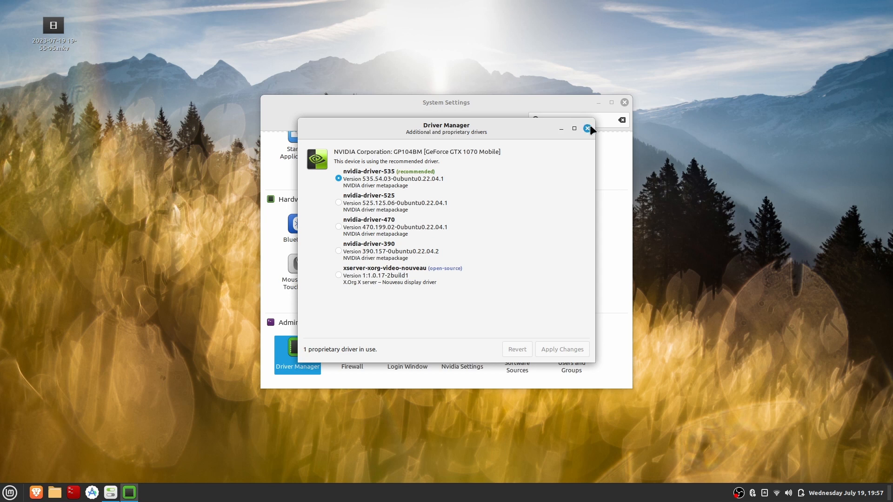
left_click(587, 128)
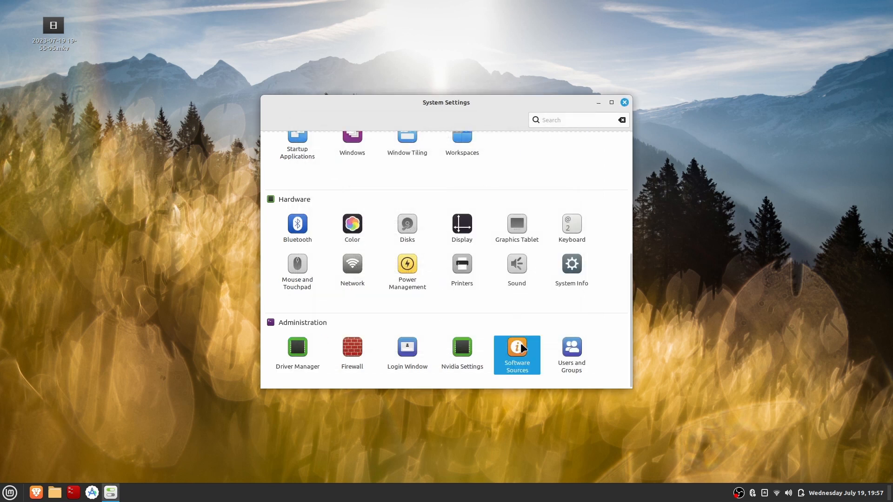
mouse_move(518, 308)
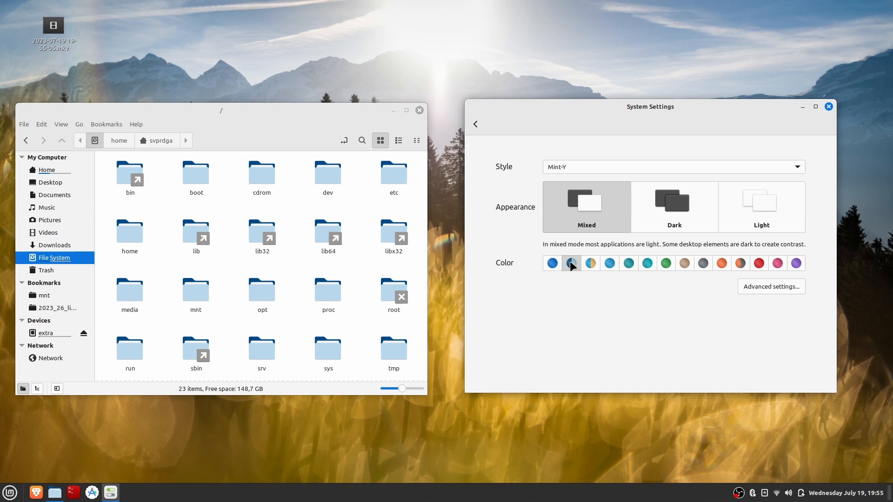
Try teal, sand, orange and purple accent colours, then switch to the dark appearance
left_click(629, 263)
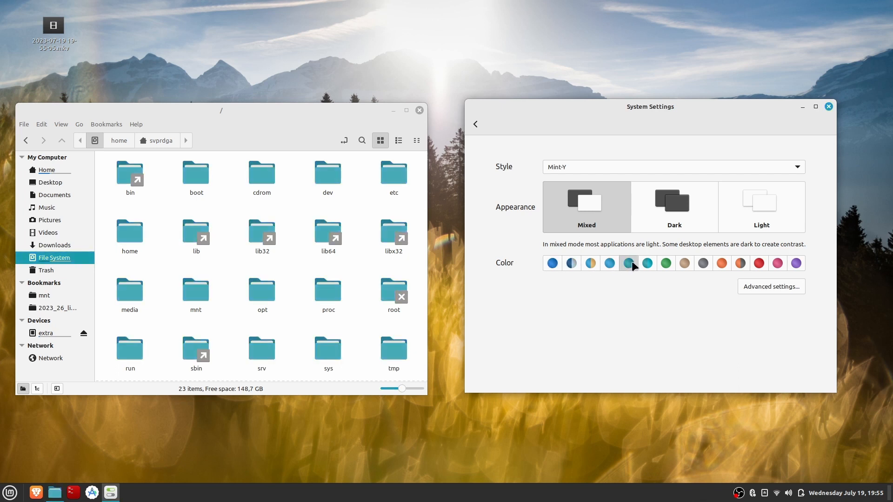
left_click(684, 263)
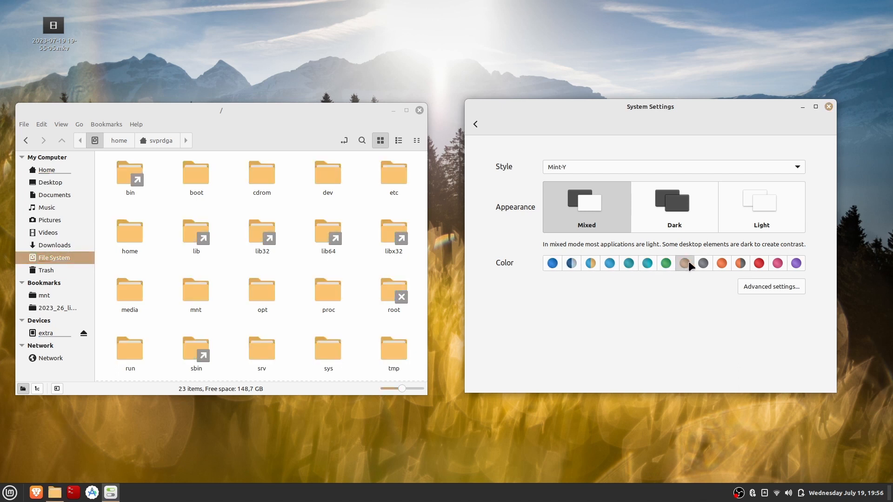
left_click(739, 263)
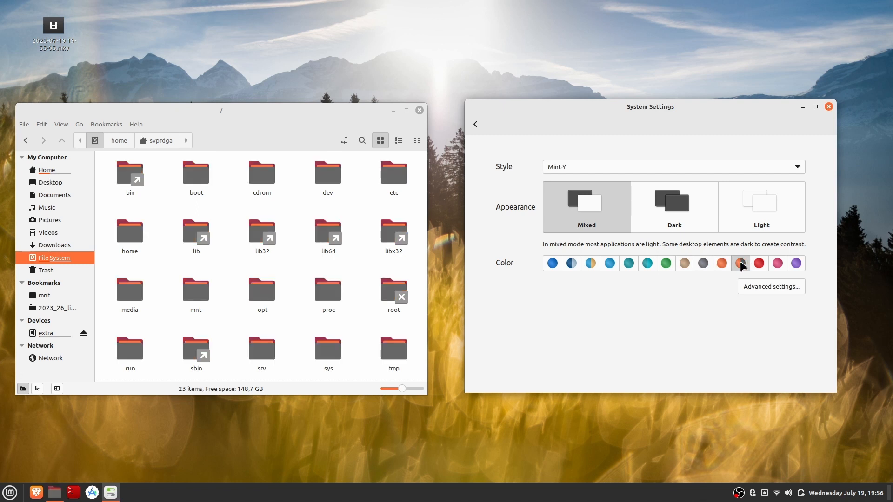
left_click(796, 263)
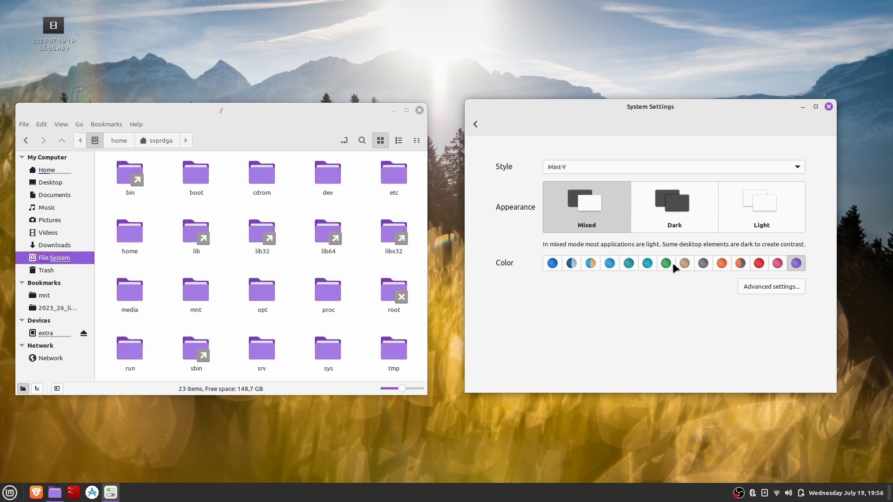
left_click(673, 206)
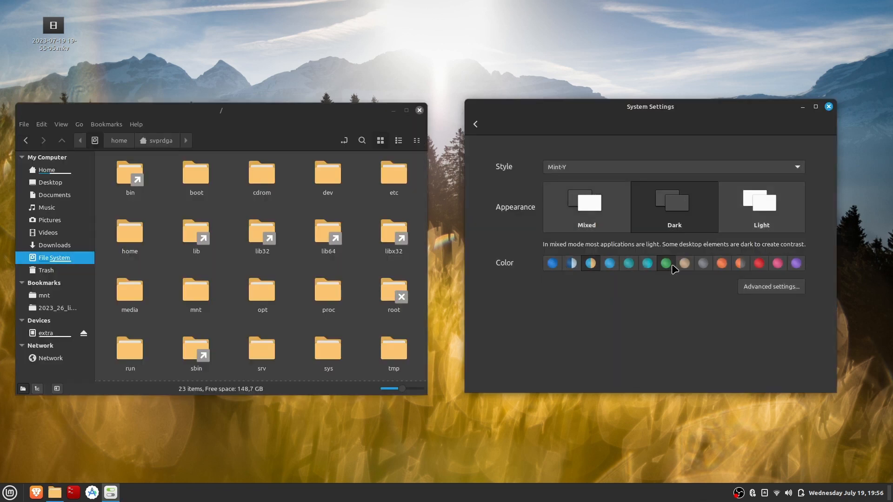
In advanced theme settings, browse the available icon themes list
left_click(586, 206)
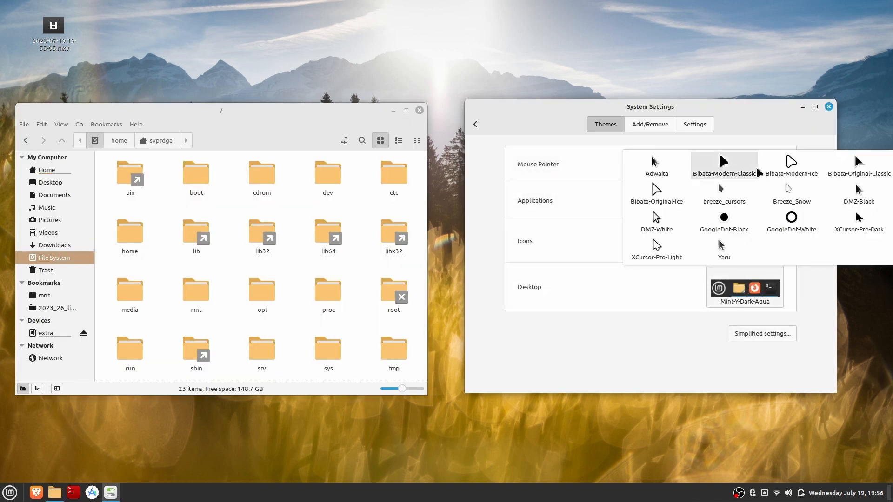
left_click(533, 201)
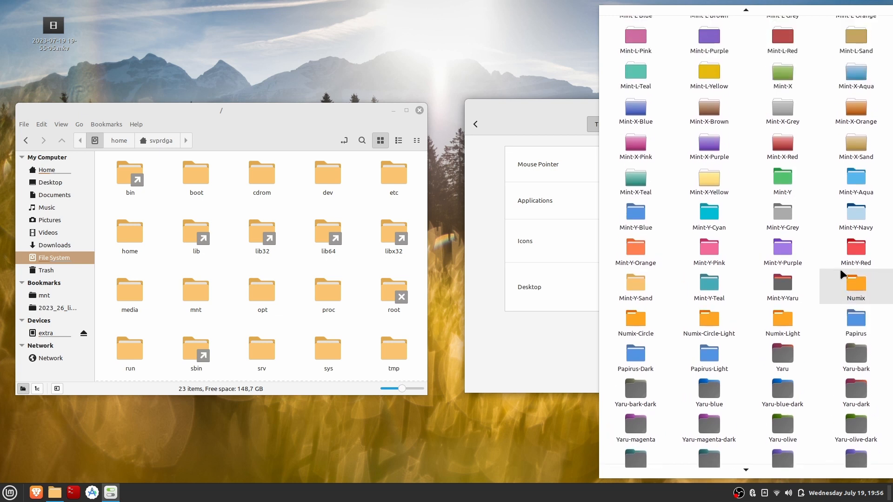
scroll("up", 3)
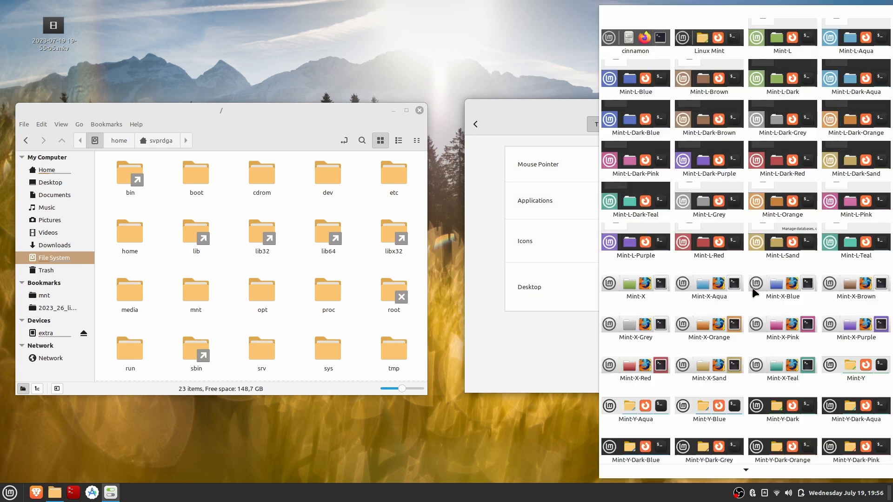
scroll("down", 3)
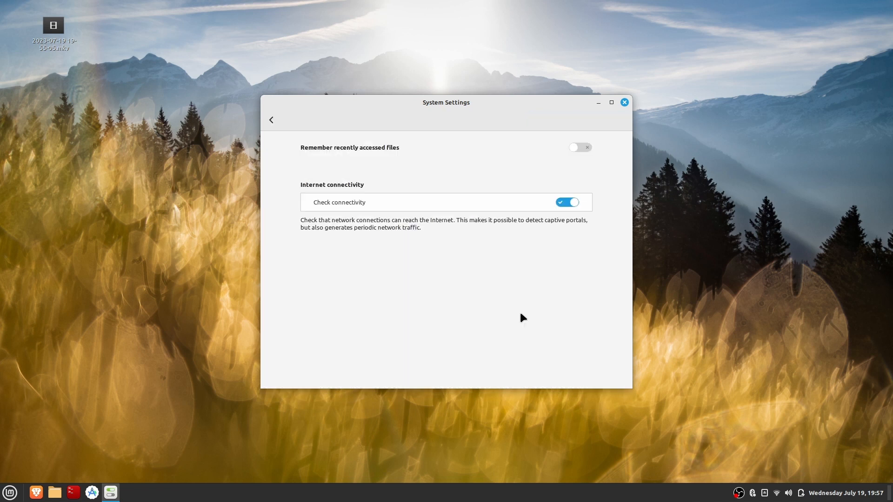
Scroll the General settings, go back to the settings overview and browse its categories
scroll("down", 3)
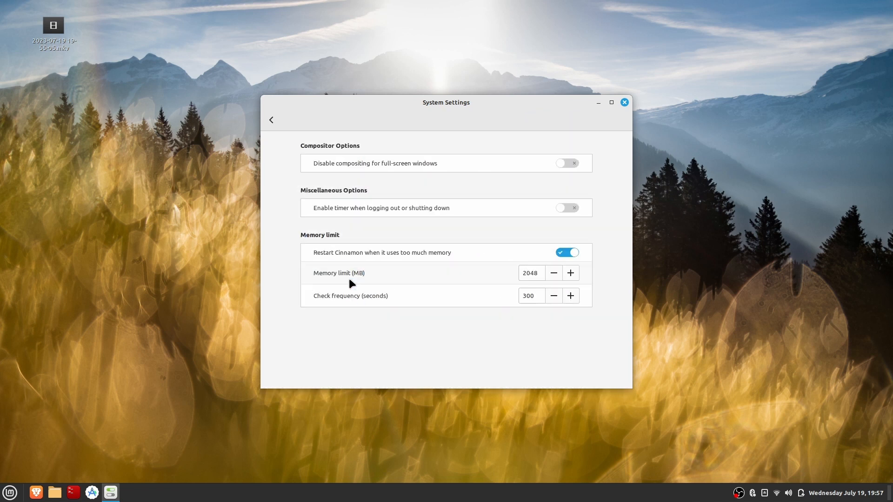
left_click(271, 120)
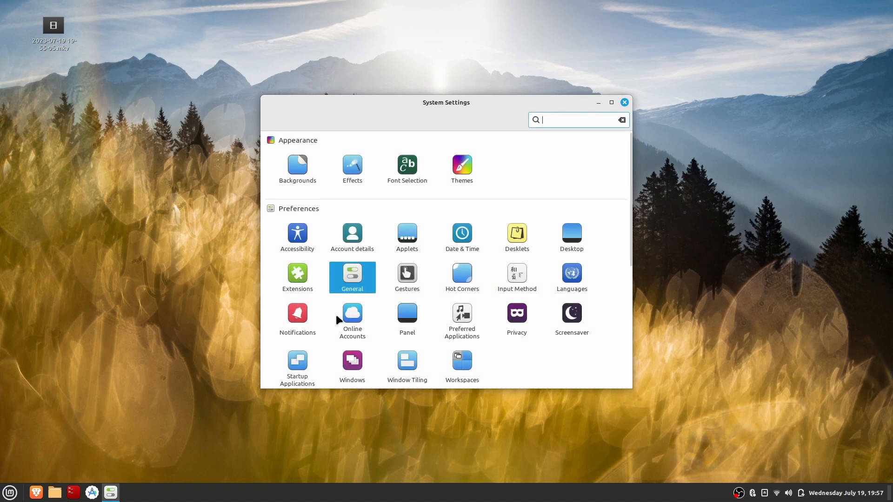
left_click(462, 360)
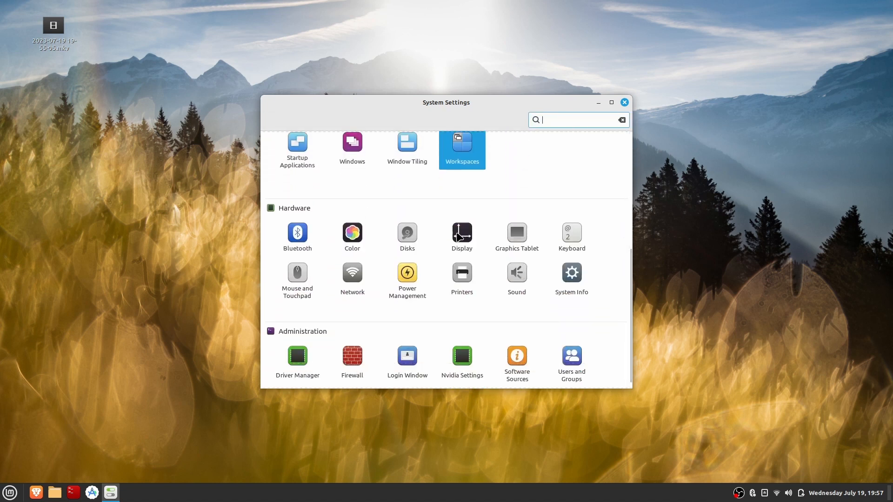
left_click(461, 233)
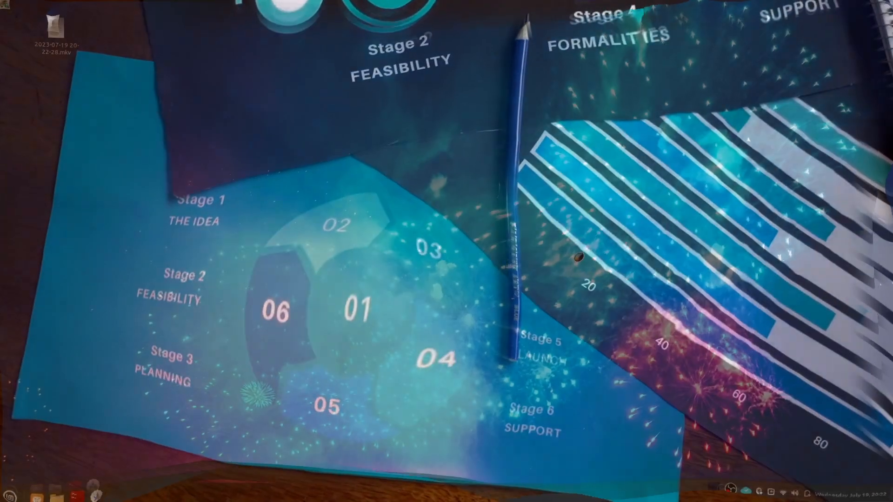
Launch Software Manager and view Signal Desktop's details from the Featured list
left_click(111, 491)
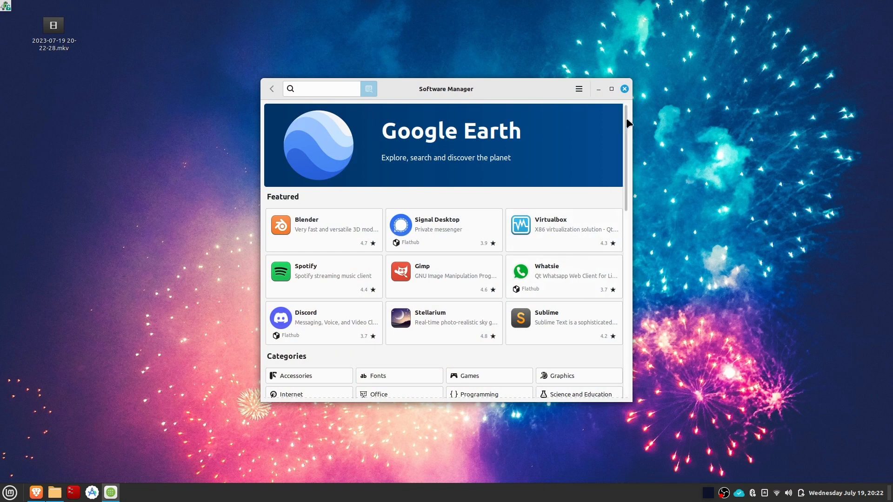
scroll("down", 3)
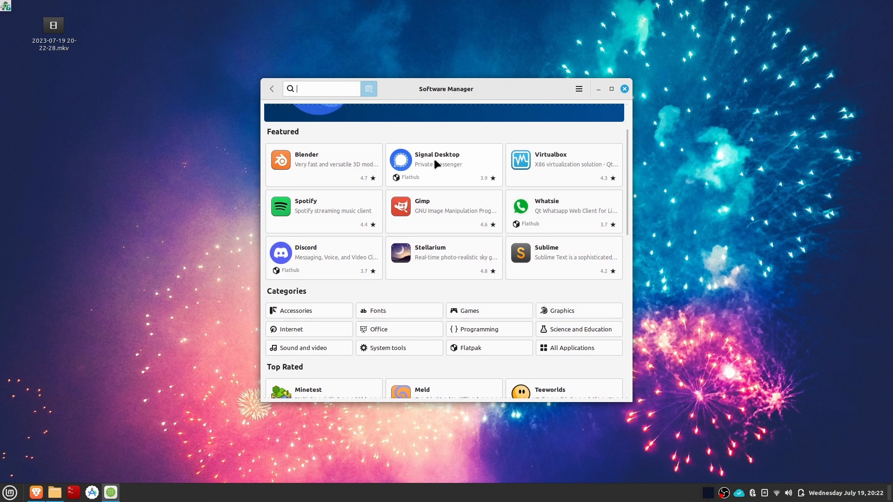
left_click(444, 165)
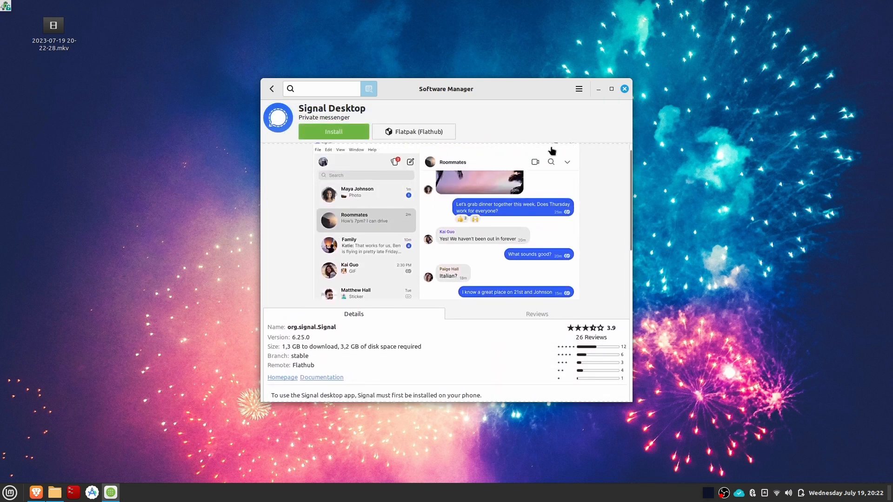
View Blender's details, then return home and scroll to Categories and Top Rated
left_click(271, 89)
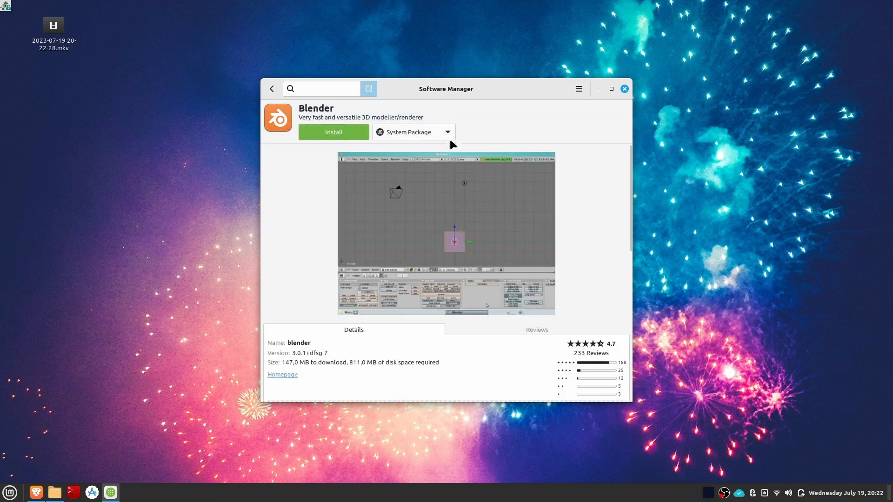
mouse_move(490, 132)
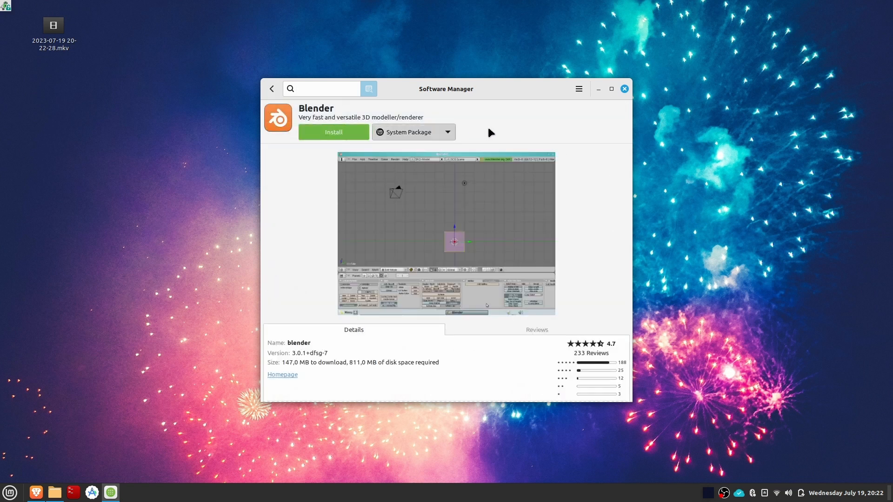
left_click(272, 89)
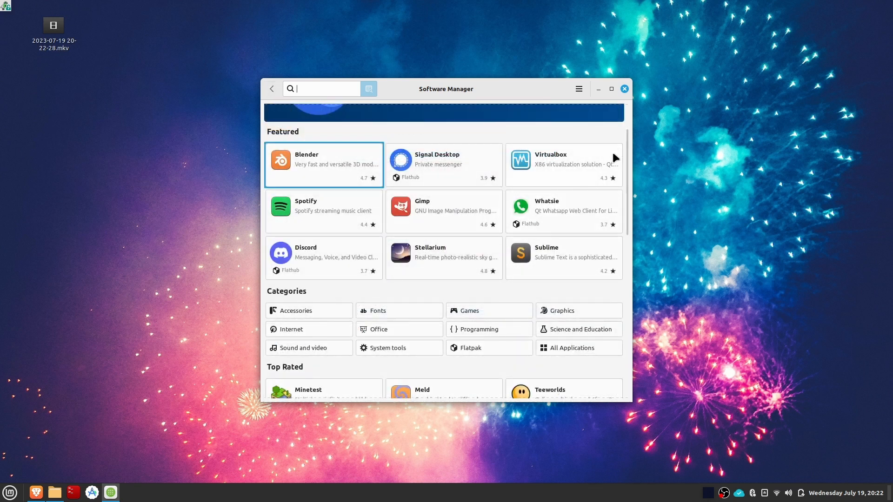
scroll("down", 3)
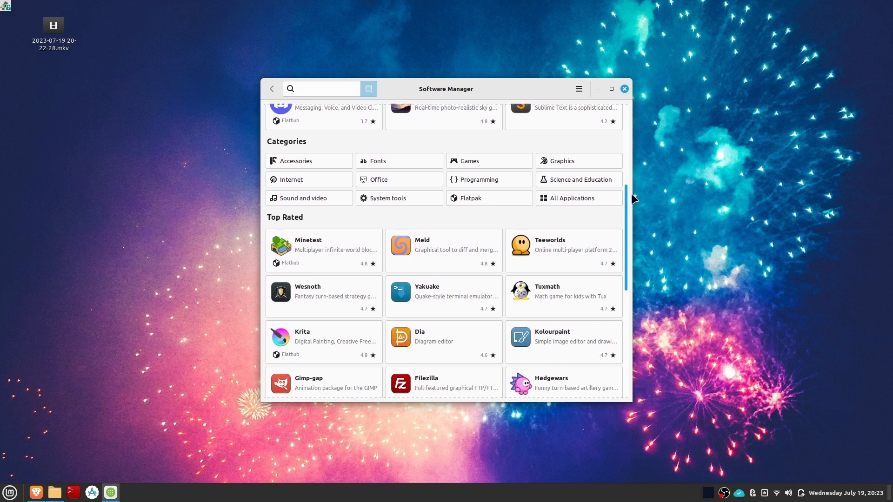
scroll("down", 3)
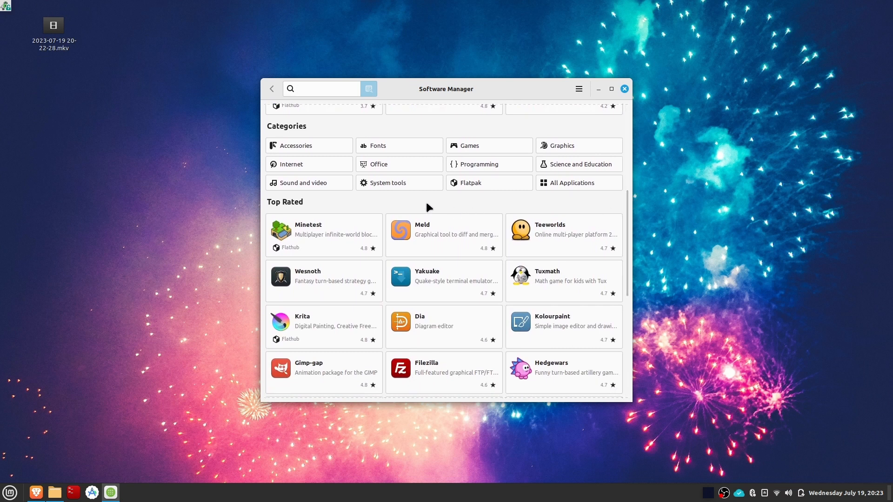
Open the System tools category and view Terminator's details
left_click(390, 183)
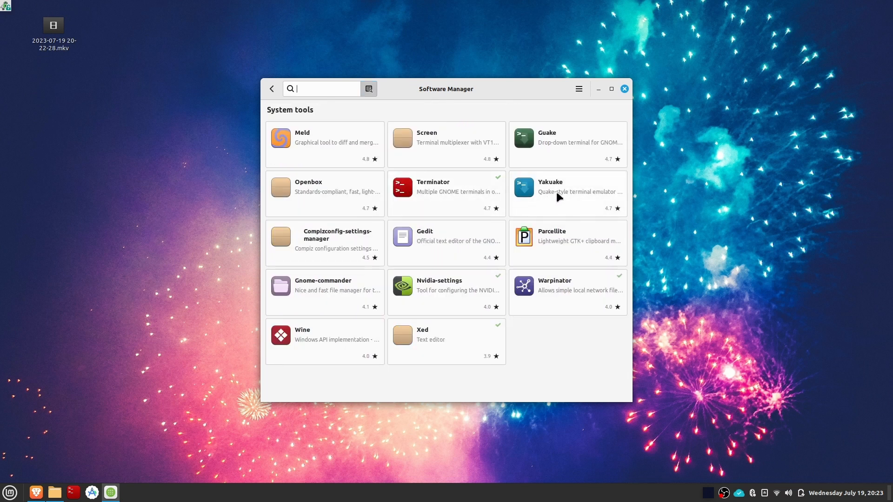
mouse_move(446, 192)
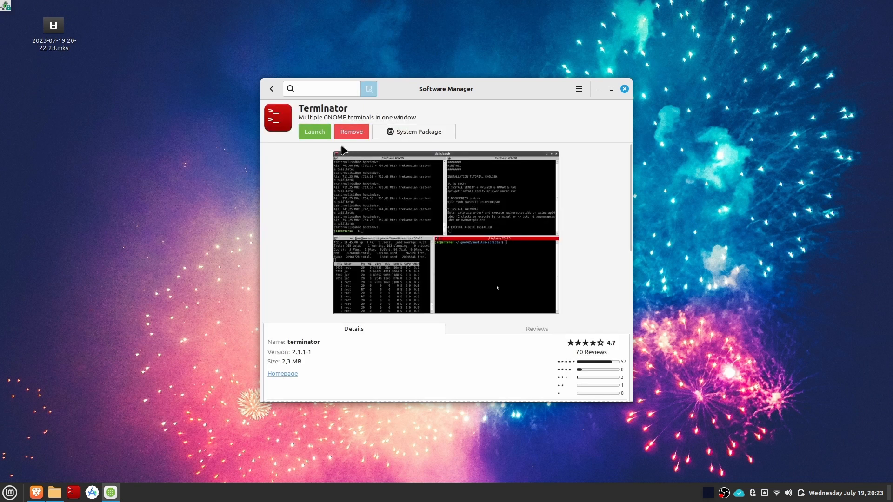
left_click(314, 131)
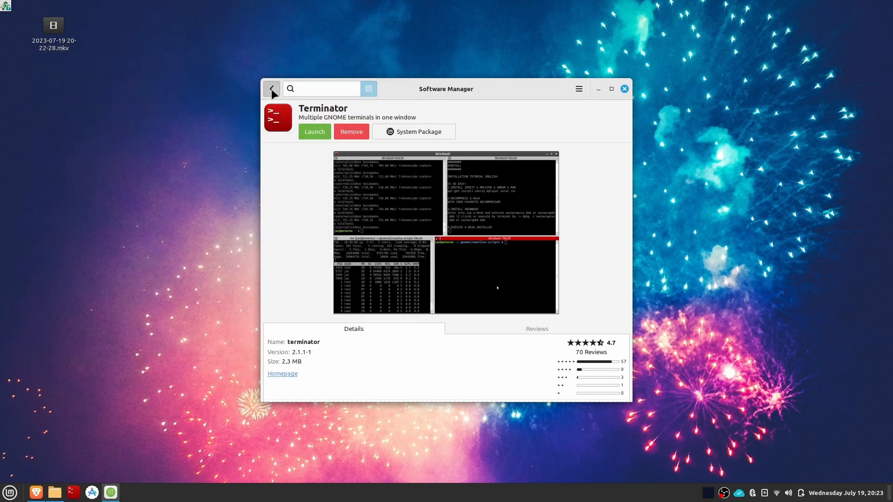
left_click(271, 89)
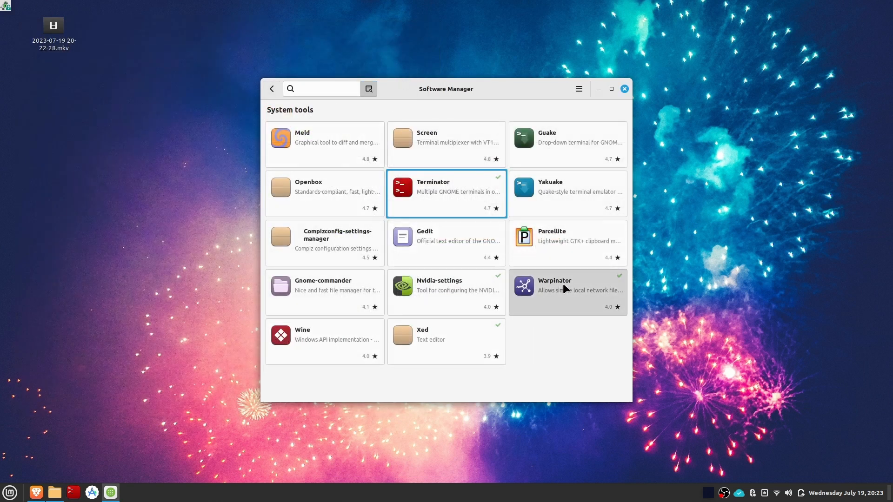
View Warpinator's details, then go back through System tools to the home screen
left_click(566, 290)
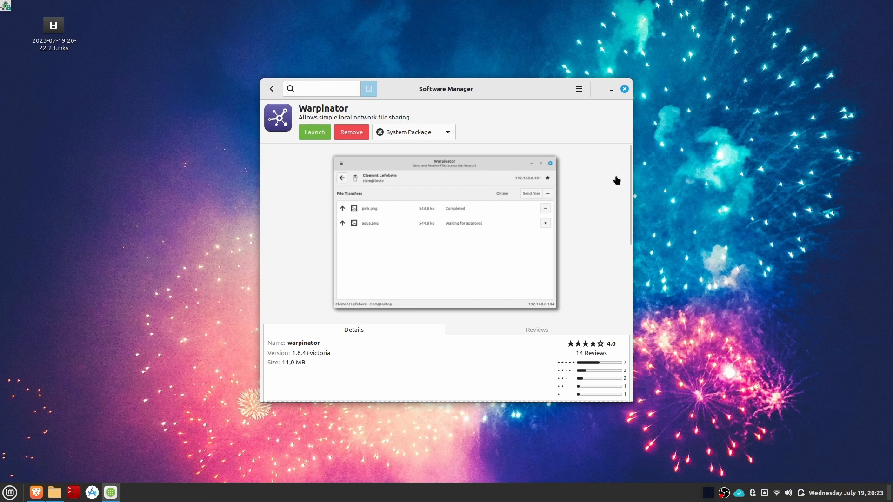
scroll("down", 3)
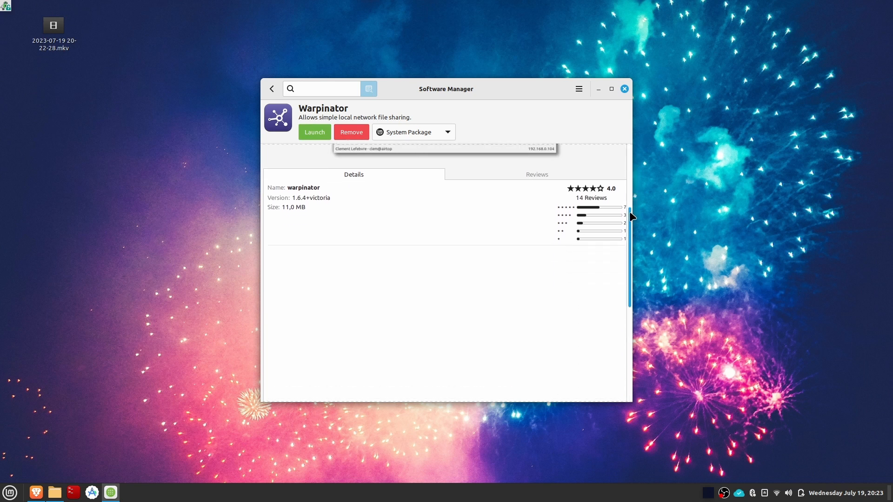
left_click(447, 132)
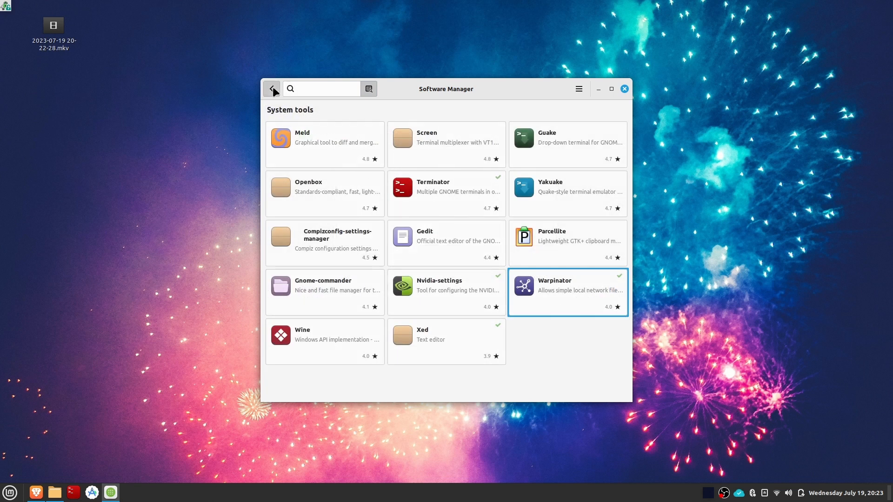
left_click(272, 89)
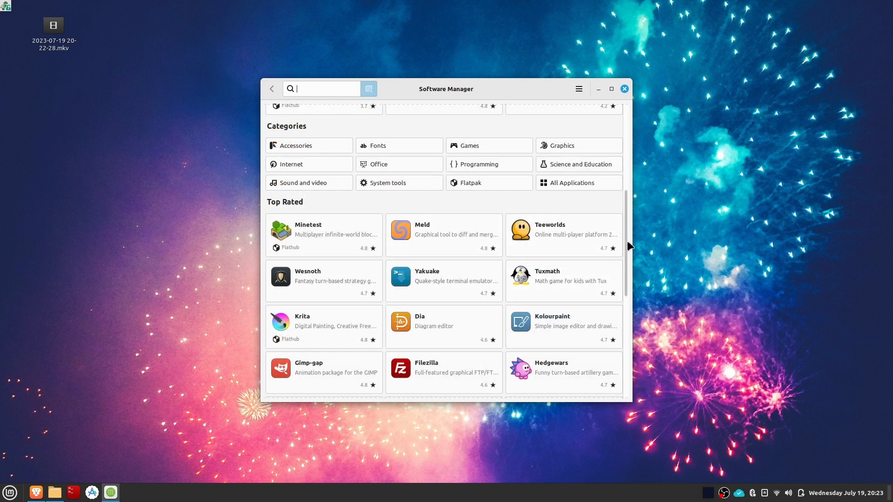
Open SuperTuxKart from the Games category and view its Flathub Flatpak version (1.9 GB)
left_click(470, 145)
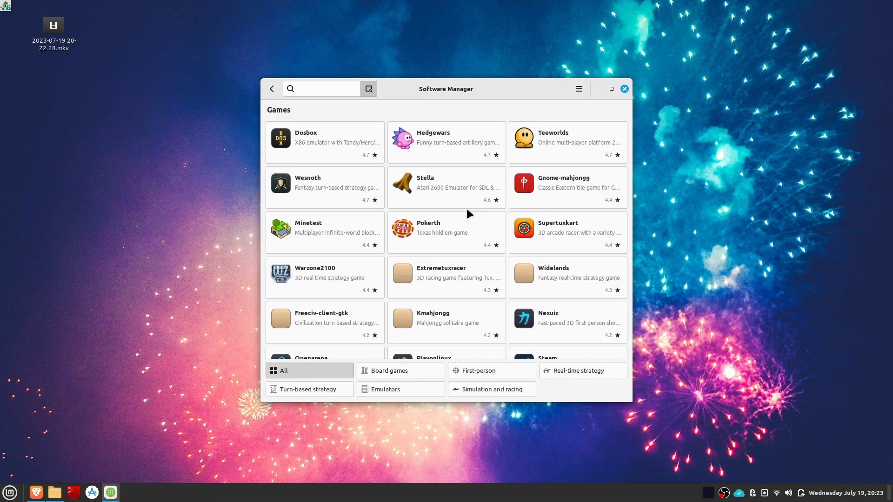
mouse_move(553, 160)
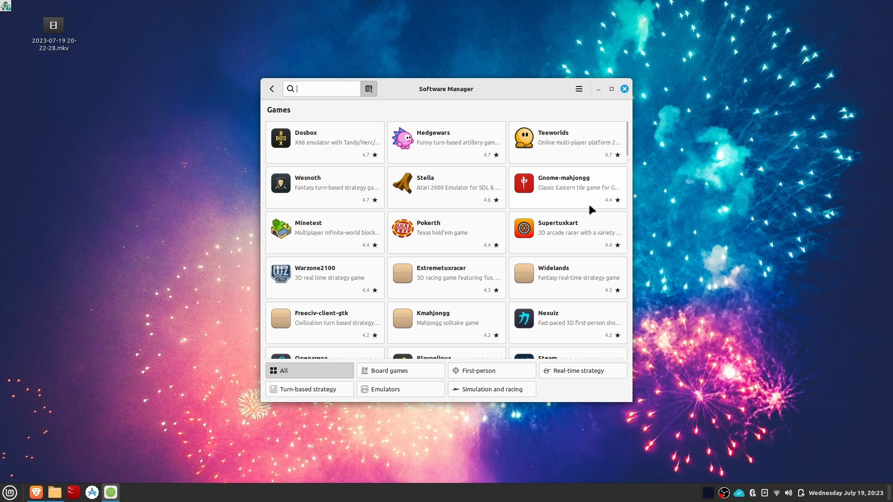
left_click(566, 228)
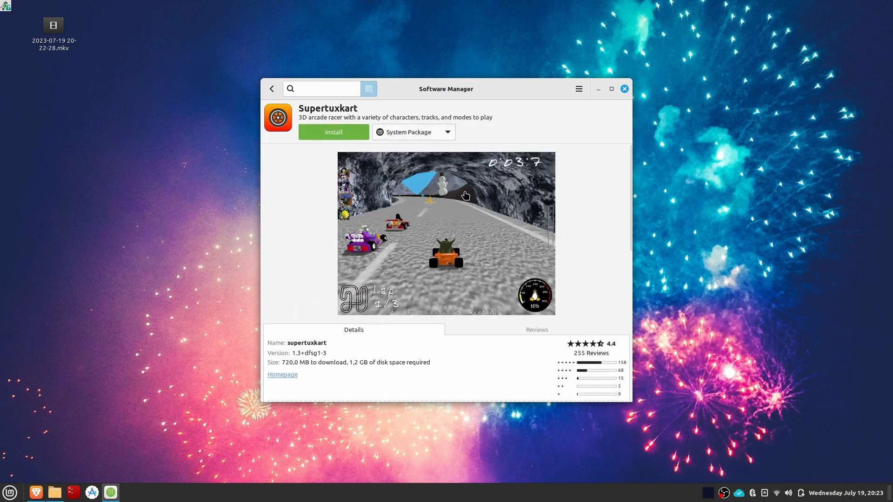
mouse_move(329, 355)
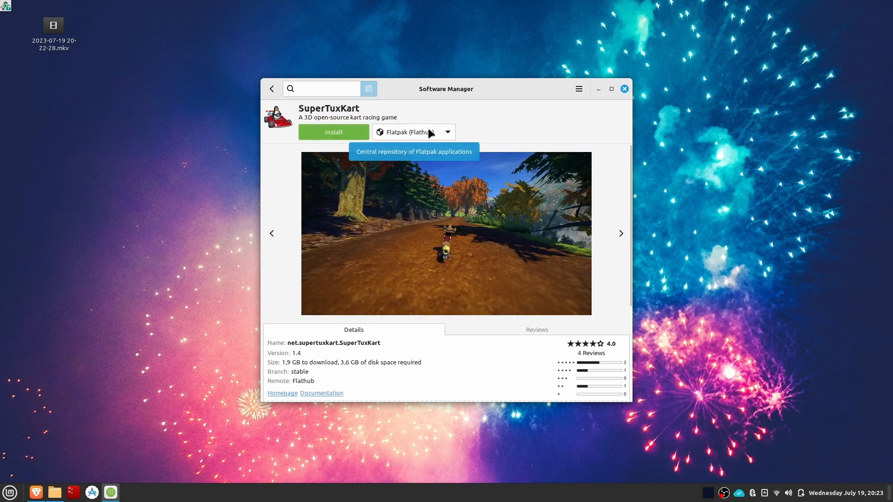
scroll("down", 3)
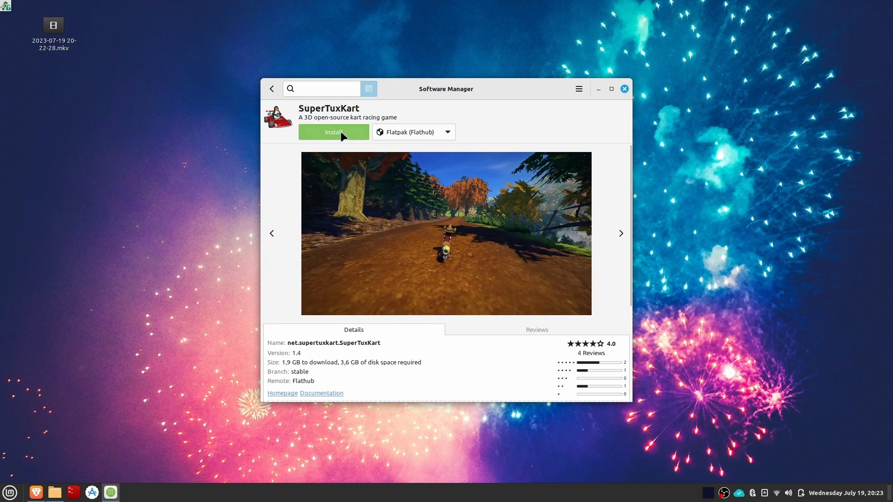
Install the SuperTuxKart Flatpak and respond to the 1.9 GB additional-software dialog
left_click(333, 132)
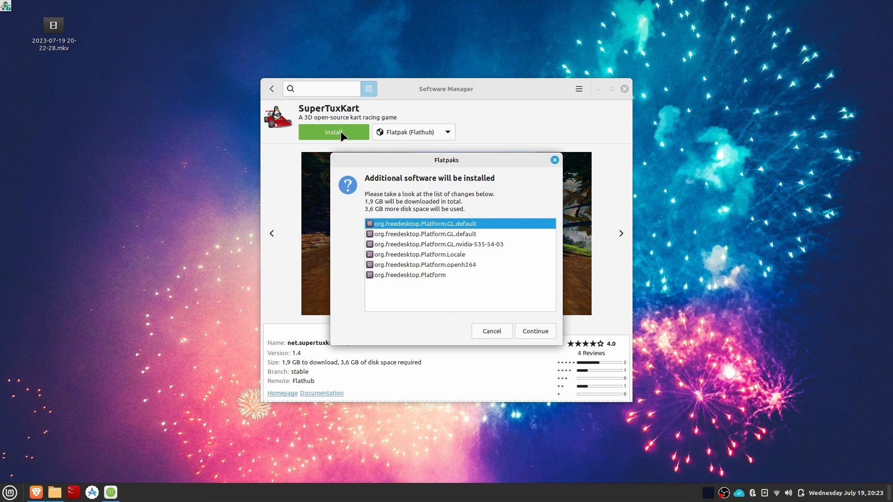
left_click(535, 330)
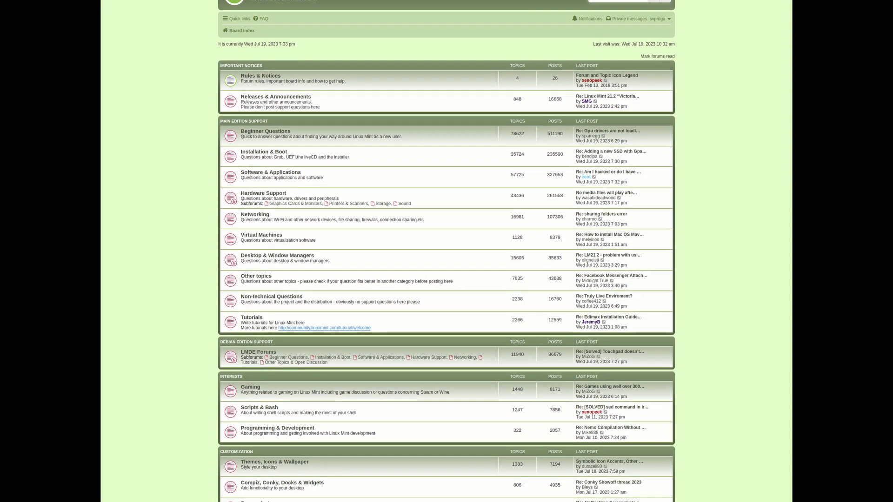
Scroll through the forum board index's support, interest and customization sections
scroll("down", 3)
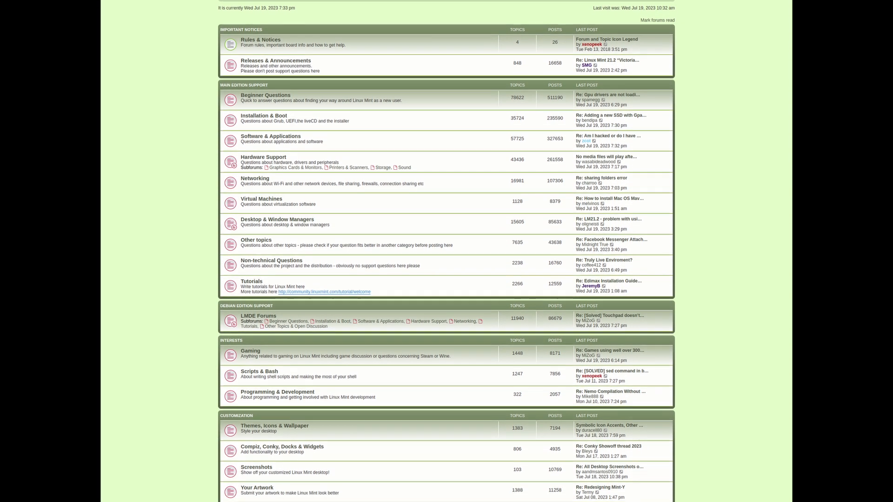
scroll("down", 3)
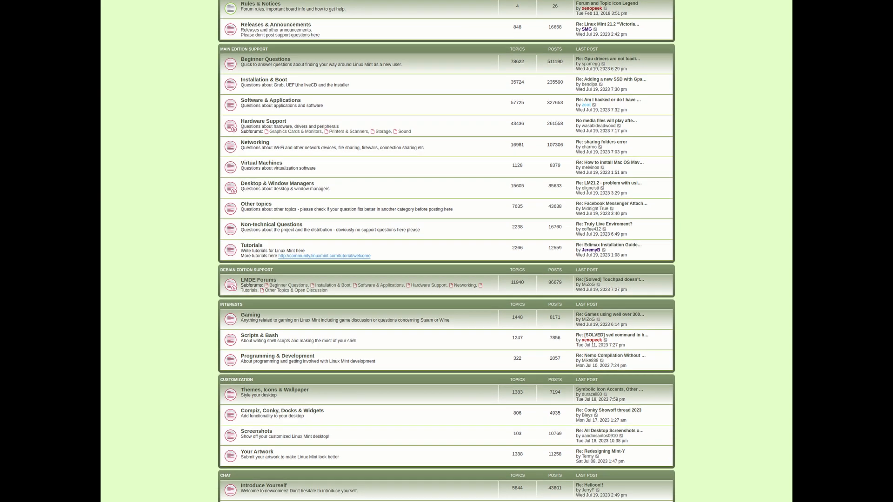
scroll("down", 3)
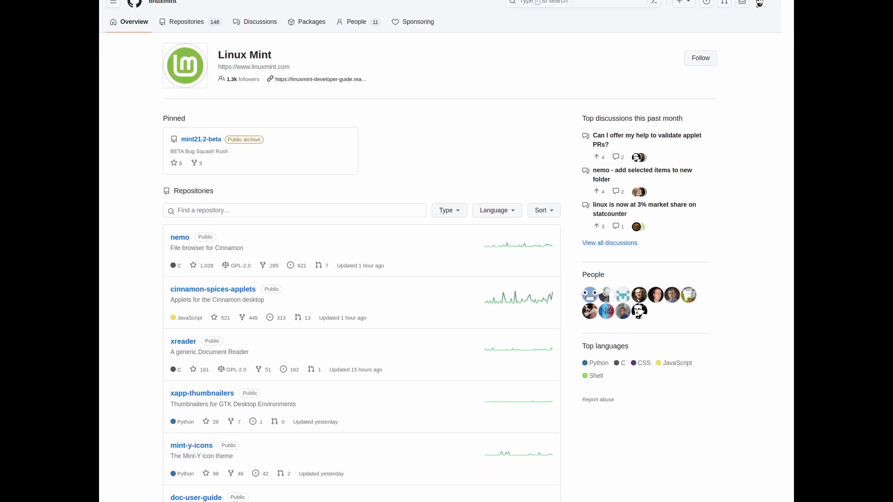
Scroll Linux Mint's GitHub repositories past nemo, cinnamon and muffin, then open the Get Involved page
scroll("down", 3)
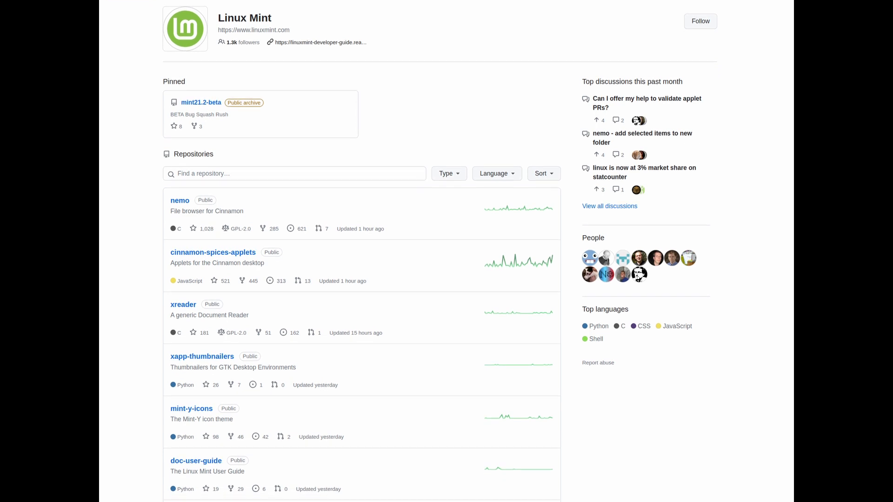
scroll("down", 3)
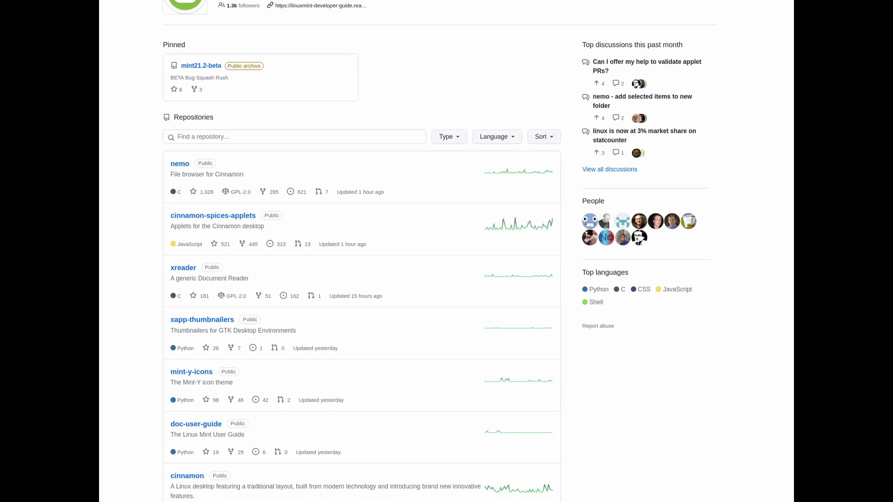
scroll("down", 3)
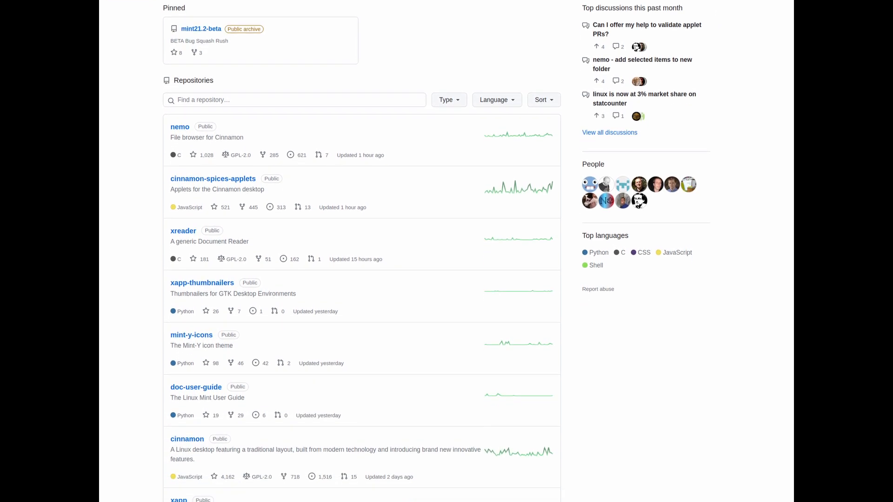
scroll("down", 3)
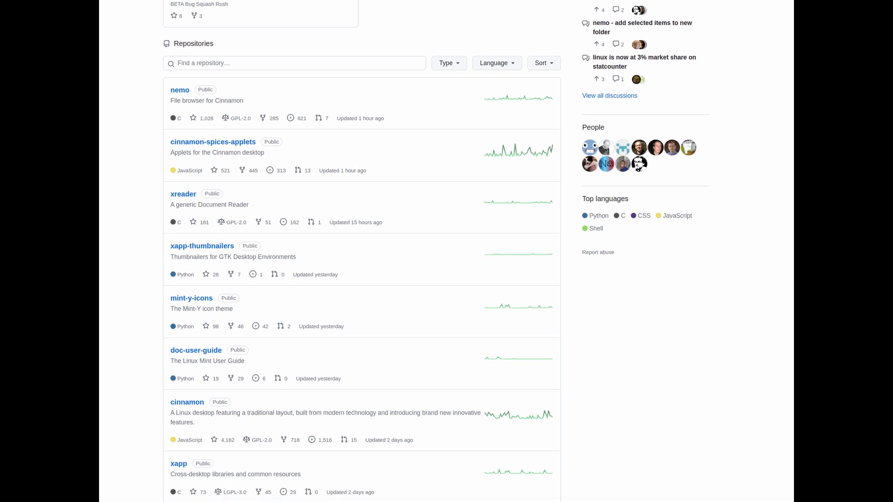
scroll("down", 3)
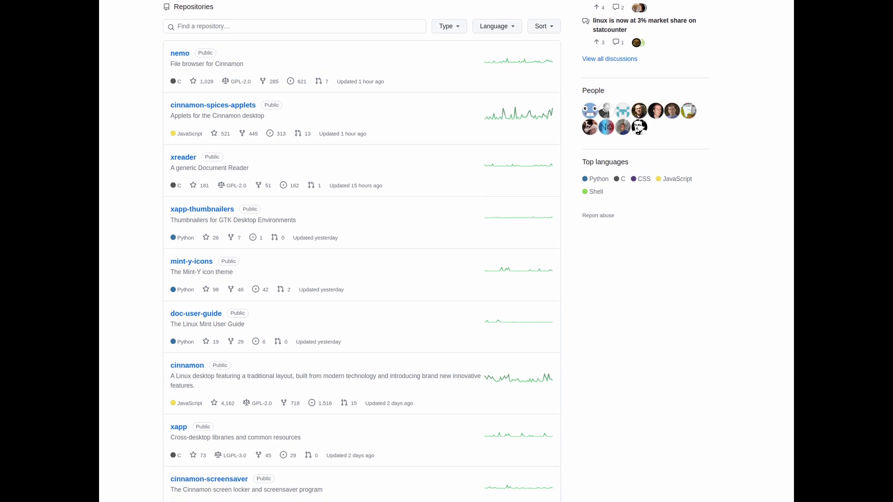
scroll("down", 3)
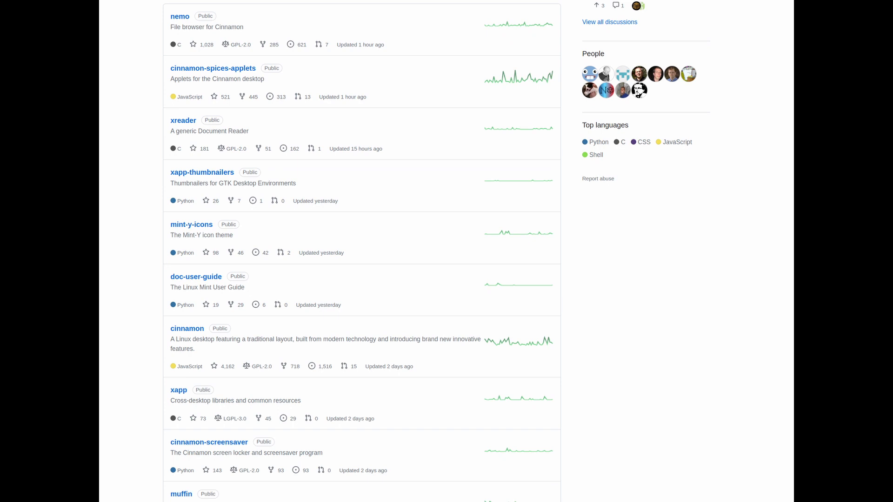
scroll("down", 3)
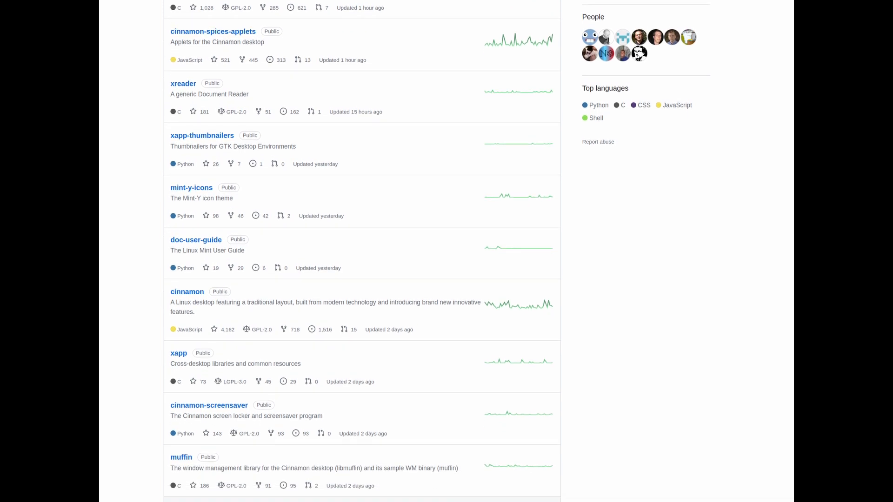
left_click(61, 496)
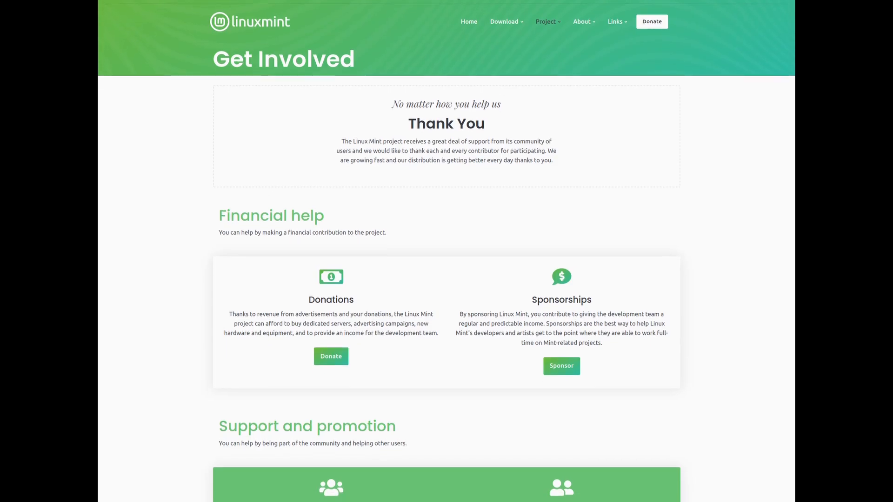
Scroll down the Get Involved page past Financial help to the Support and promotion section
scroll("down", 3)
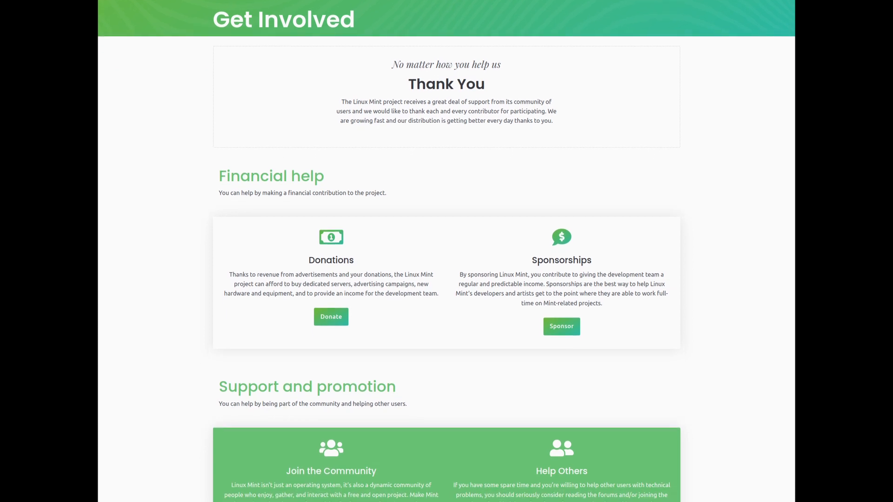
scroll("down", 3)
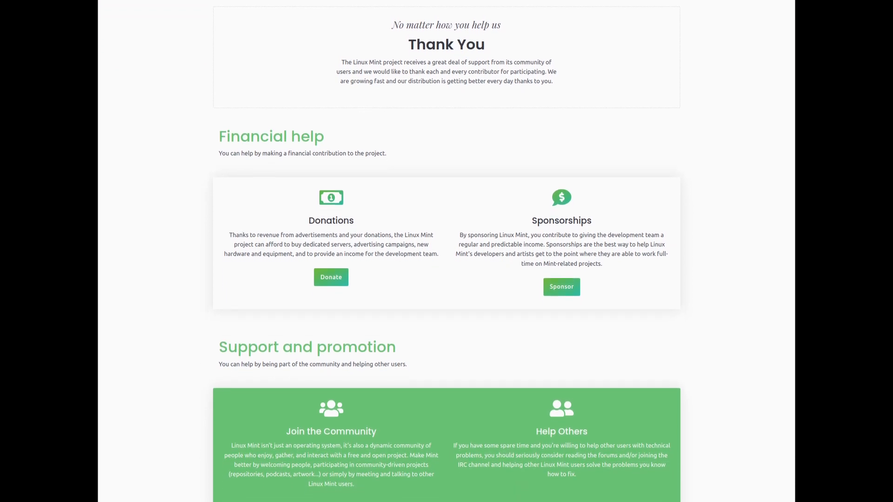
scroll("down", 3)
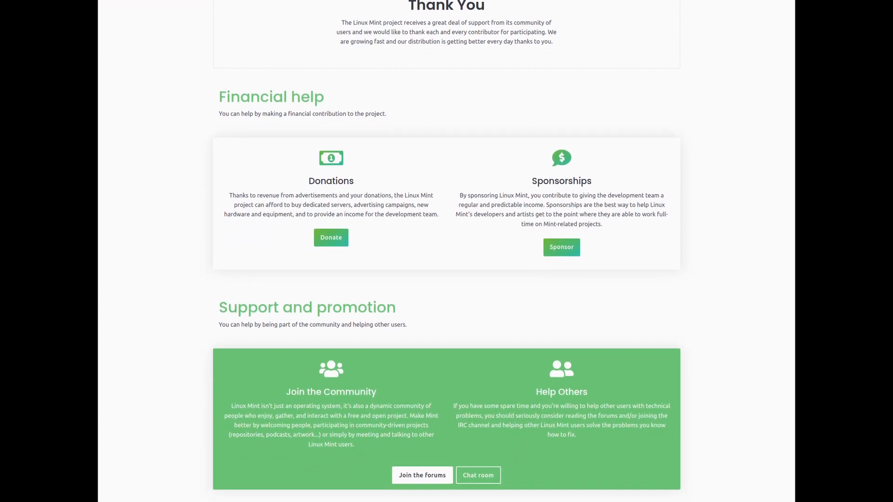